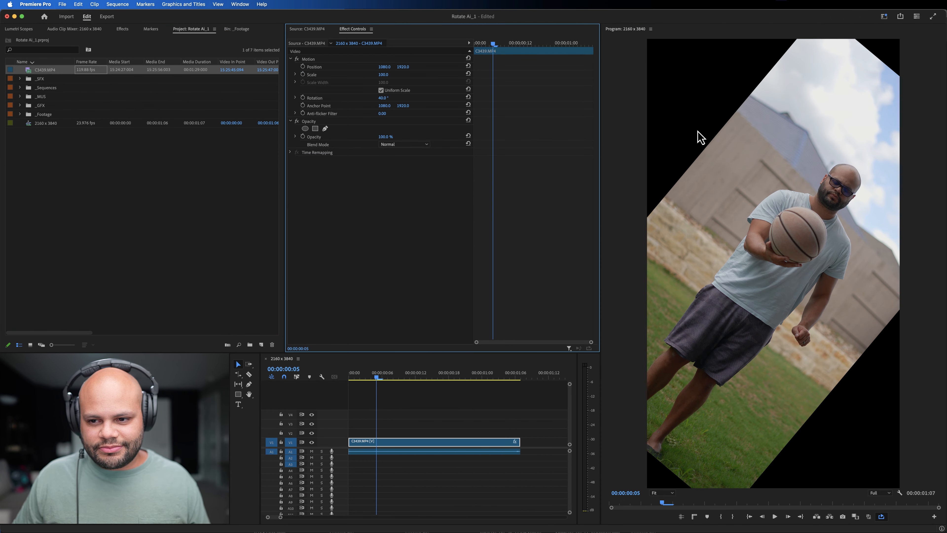
Change the basketball clip's Rotation value from 40° to 1x55°
{"action": "left_click", "coordinate": [382, 97]}
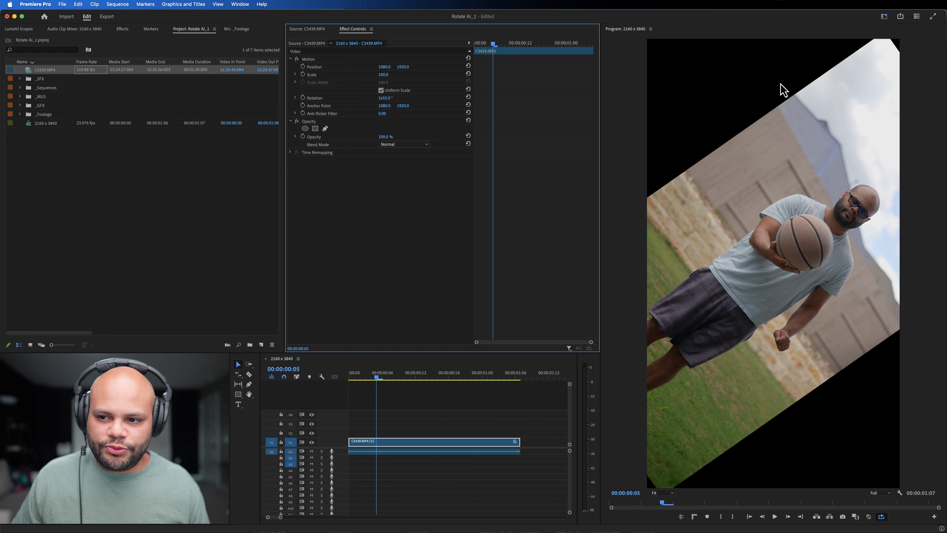
{"action": "mouse_move", "coordinate": [747, 19]}
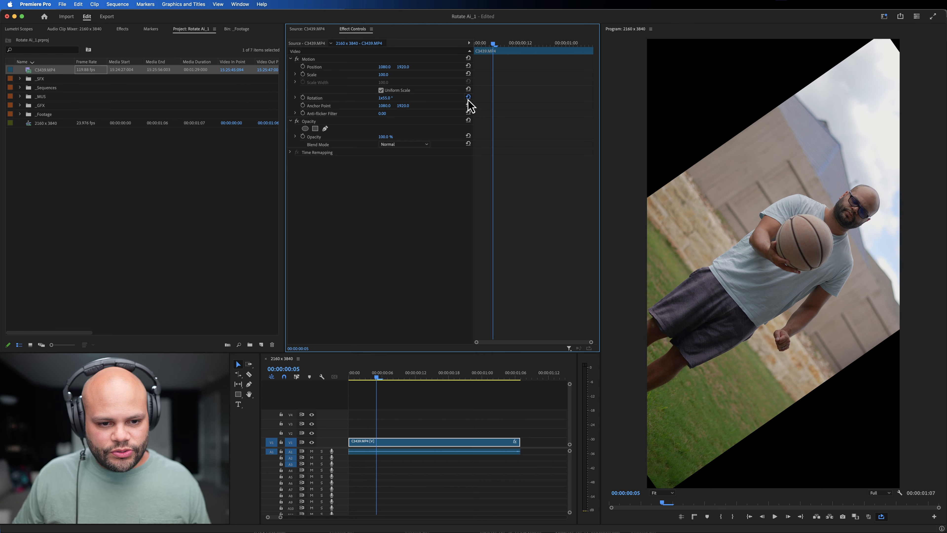
Reset the clip's Rotation to zero and scrub to a later mid-toss frame
{"action": "left_click", "coordinate": [468, 97]}
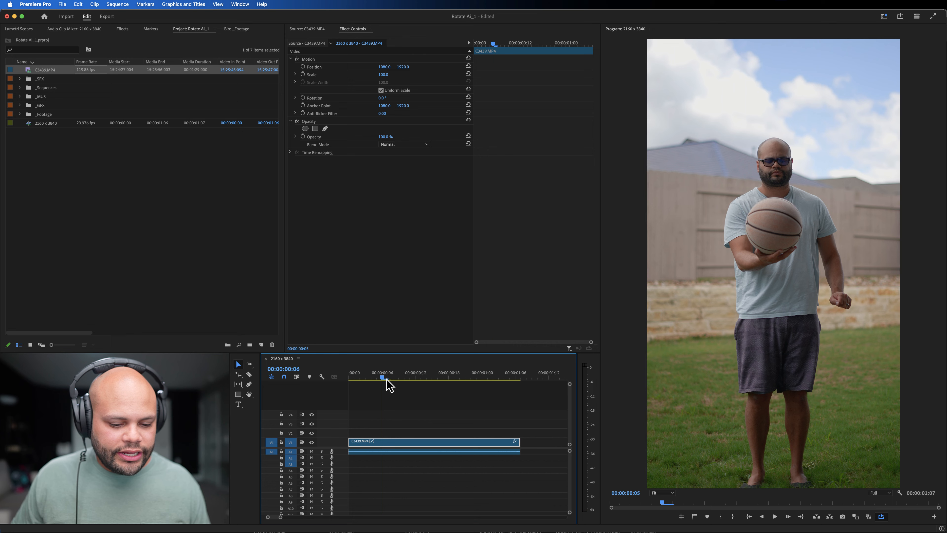
{"action": "left_click", "coordinate": [441, 374]}
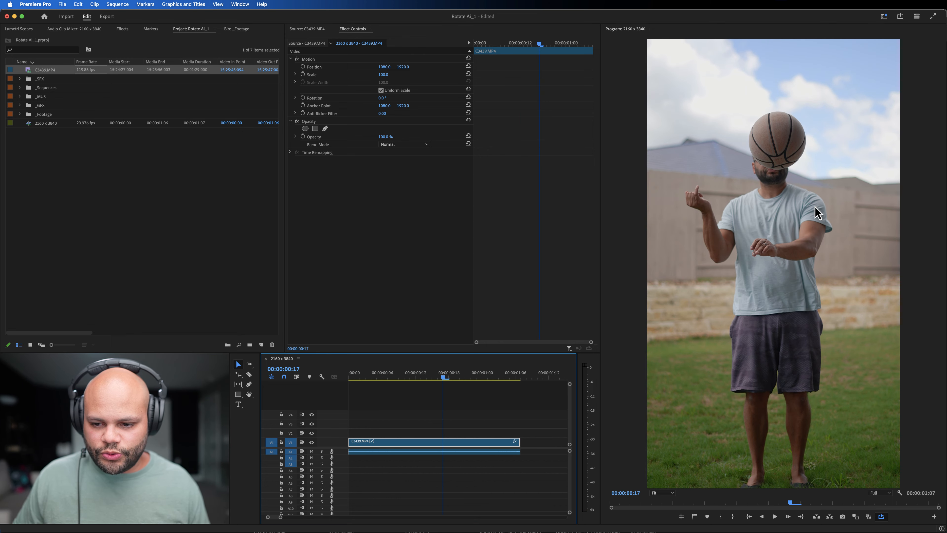
{"action": "mouse_move", "coordinate": [777, 186]}
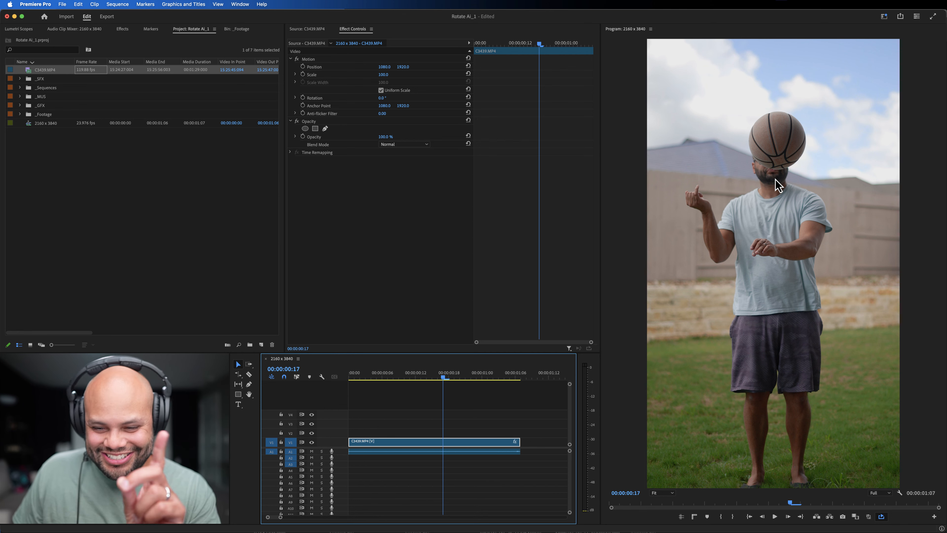
{"action": "mouse_move", "coordinate": [794, 456]}
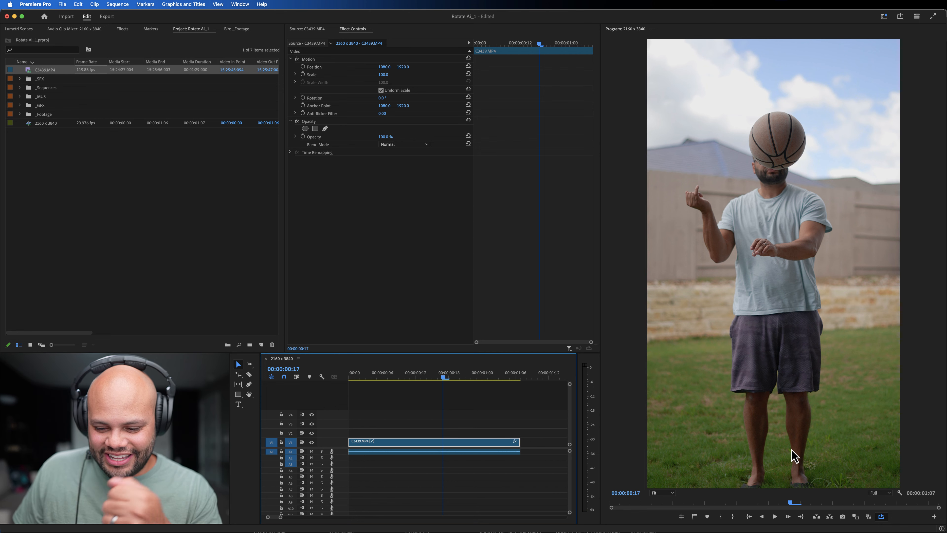
{"action": "mouse_move", "coordinate": [785, 487]}
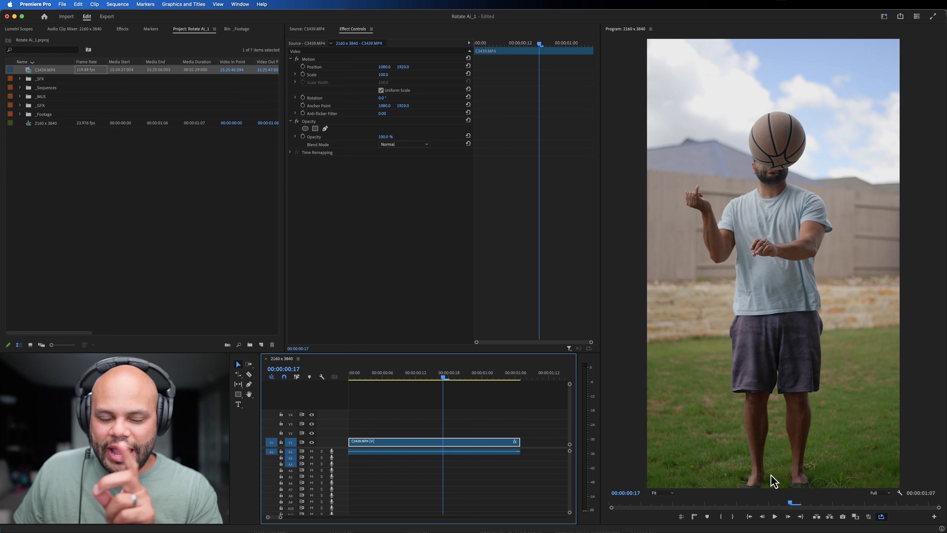
{"action": "mouse_move", "coordinate": [753, 490]}
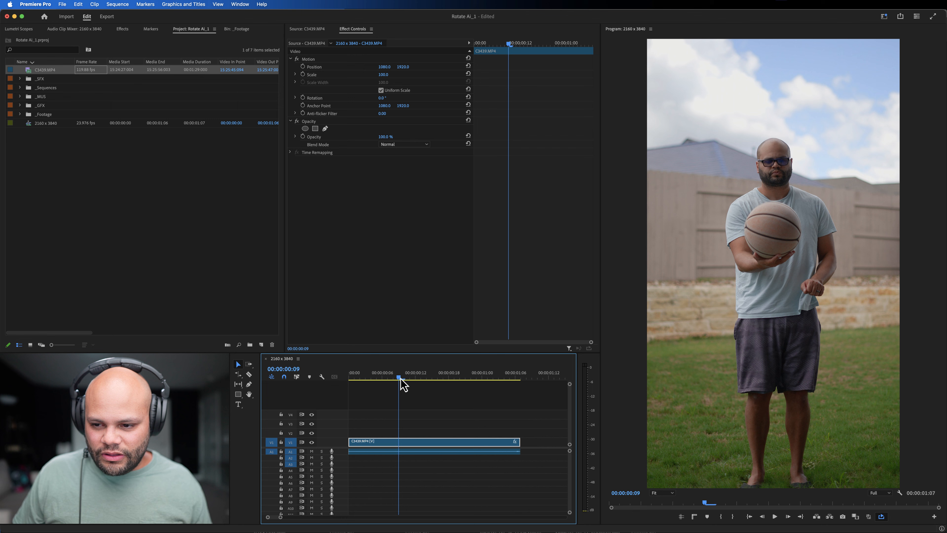
Export the mid-toss frame at 00:00:00:20 as a PNG still named Reference 1
{"action": "left_click_drag", "start_coordinate": [398, 381], "coordinate": [471, 381]}
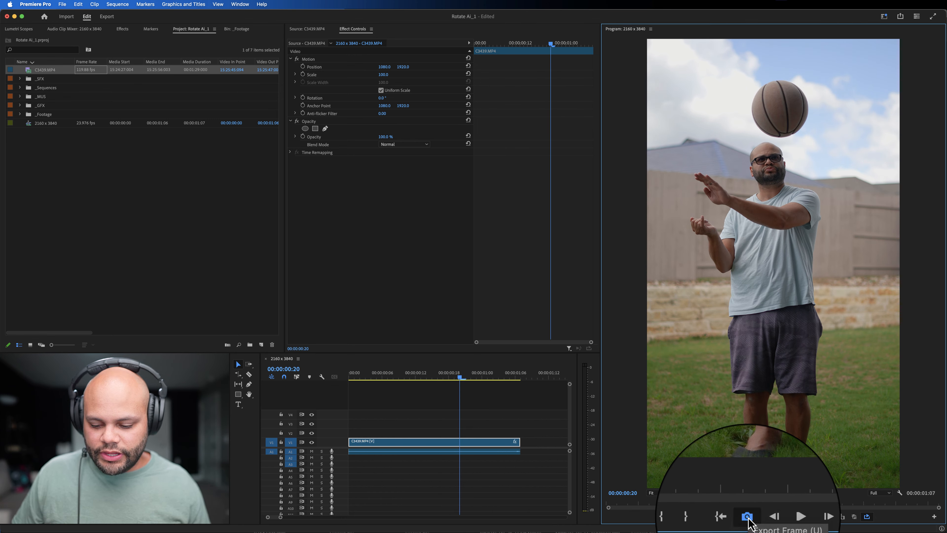
{"action": "left_click", "coordinate": [748, 516]}
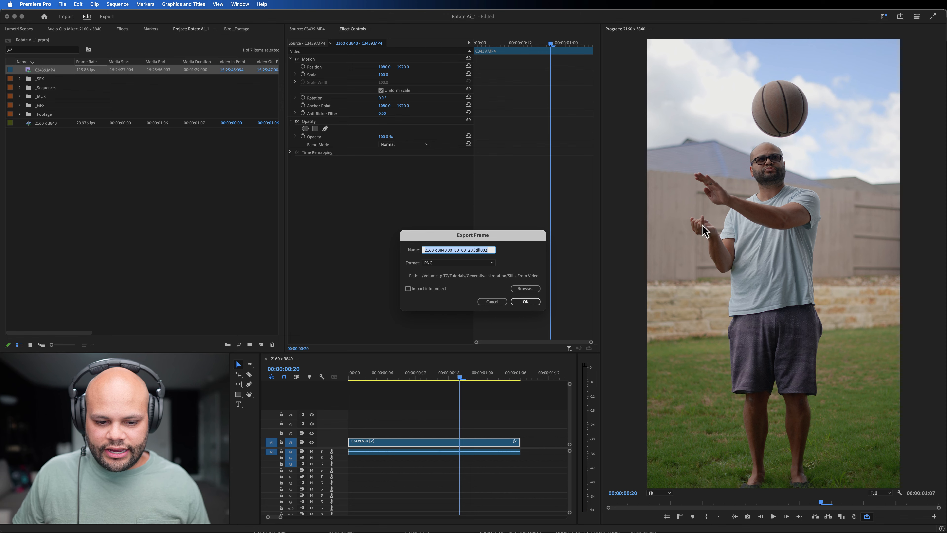
{"action": "left_click", "coordinate": [458, 250]}
{"action": "type", "text": "Reference 1"}
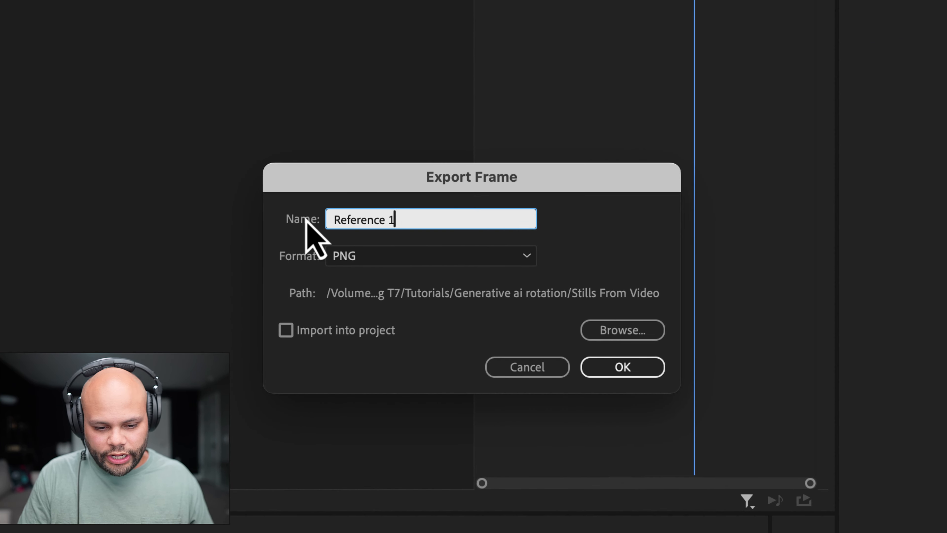
{"action": "left_click", "coordinate": [621, 367]}
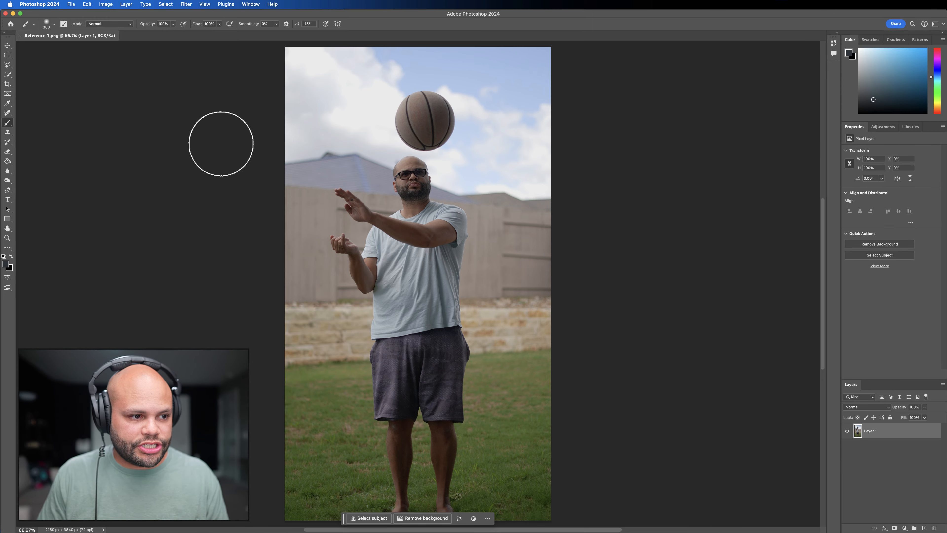
{"action": "mouse_move", "coordinate": [413, 181]}
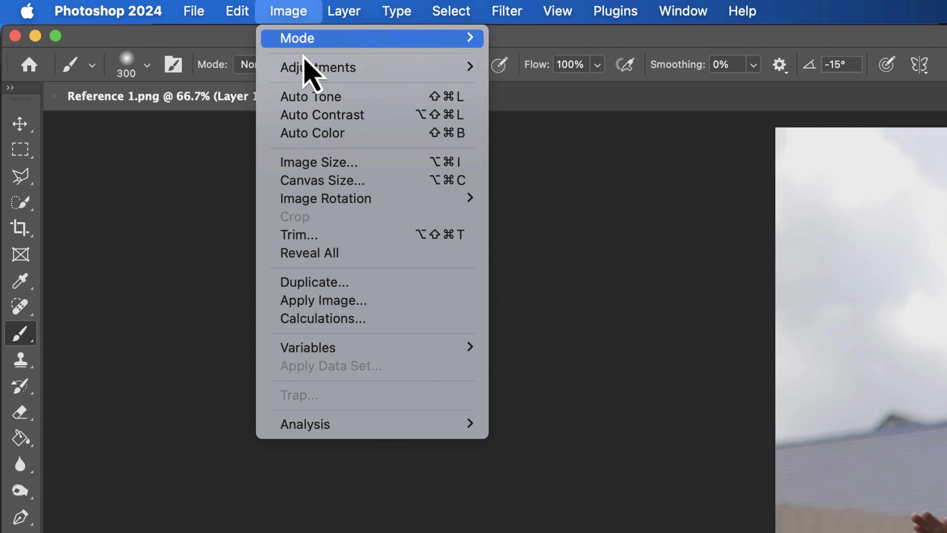
Enlarge the canvas by a relative 100 percent in both Width and Height
{"action": "left_click", "coordinate": [321, 180]}
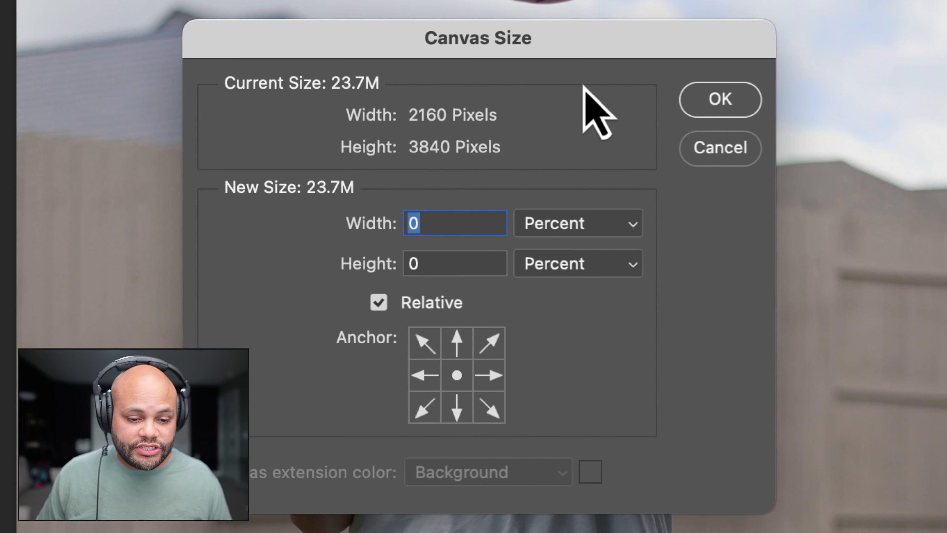
{"action": "type", "text": "100"}
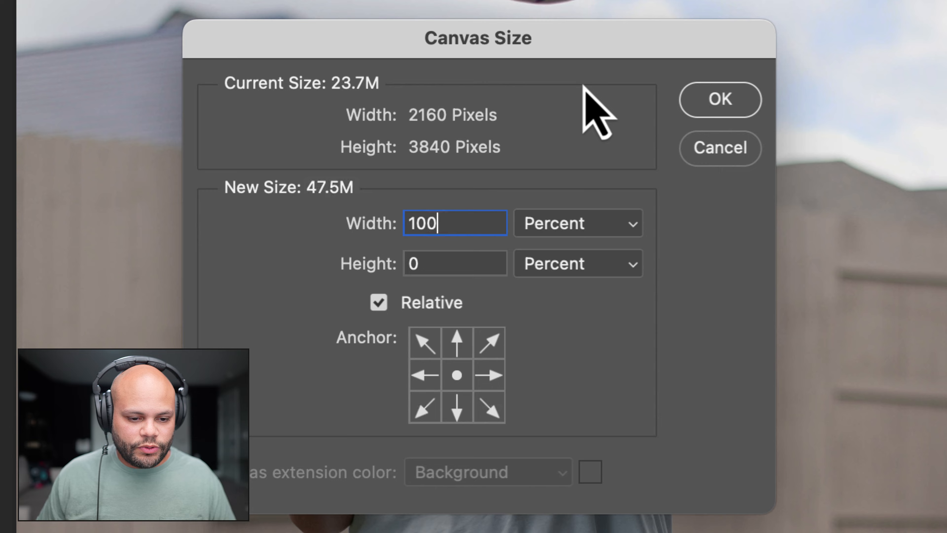
{"action": "left_click", "coordinate": [455, 263]}
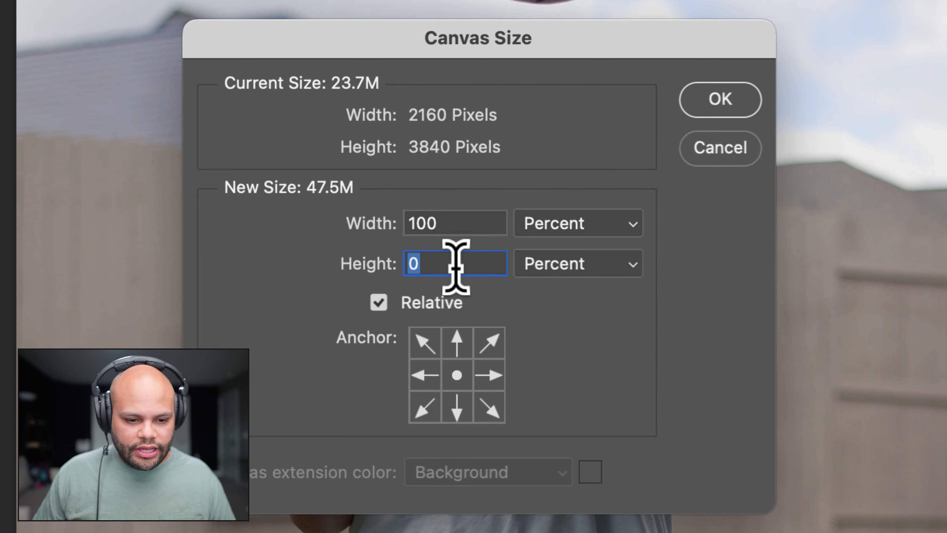
{"action": "type", "text": "100"}
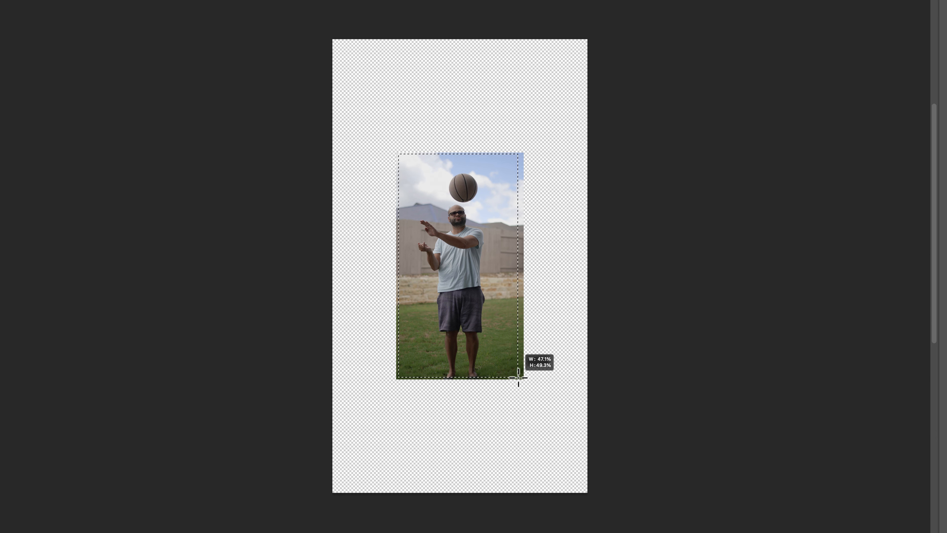
Scale the photo down and run Generative Fill with no prompt on the surrounding empty canvas
{"action": "left_click_drag", "start_coordinate": [517, 376], "coordinate": [521, 380]}
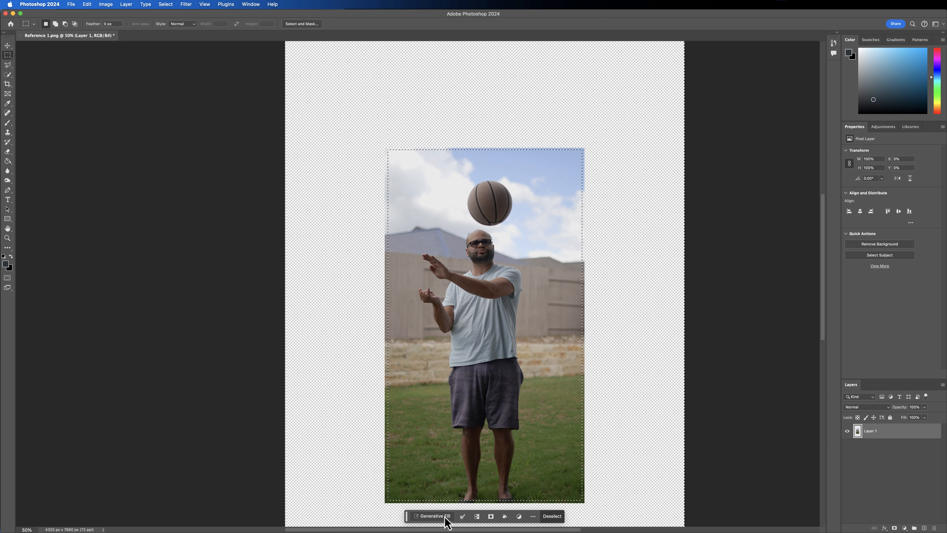
{"action": "left_click", "coordinate": [432, 516]}
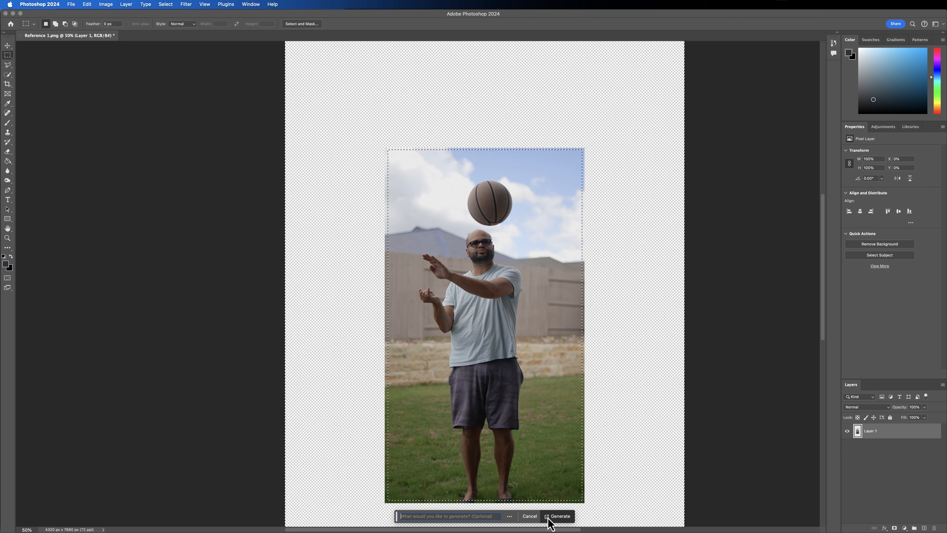
{"action": "mouse_move", "coordinate": [559, 516]}
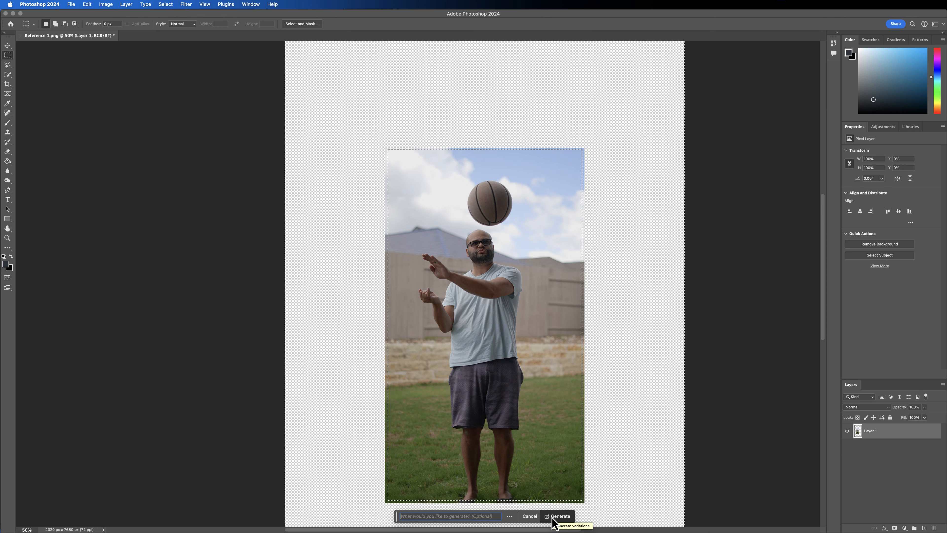
{"action": "left_click", "coordinate": [560, 516]}
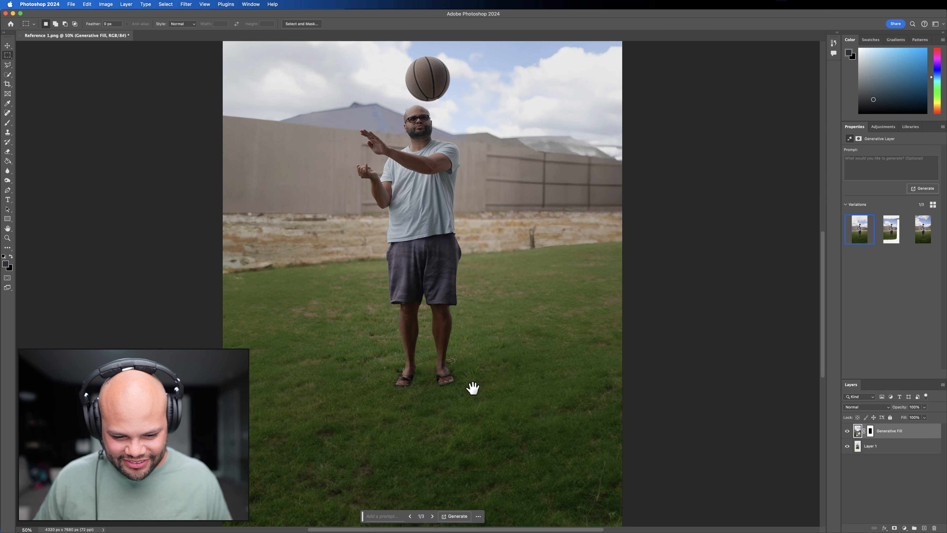
{"action": "mouse_move", "coordinate": [480, 366]}
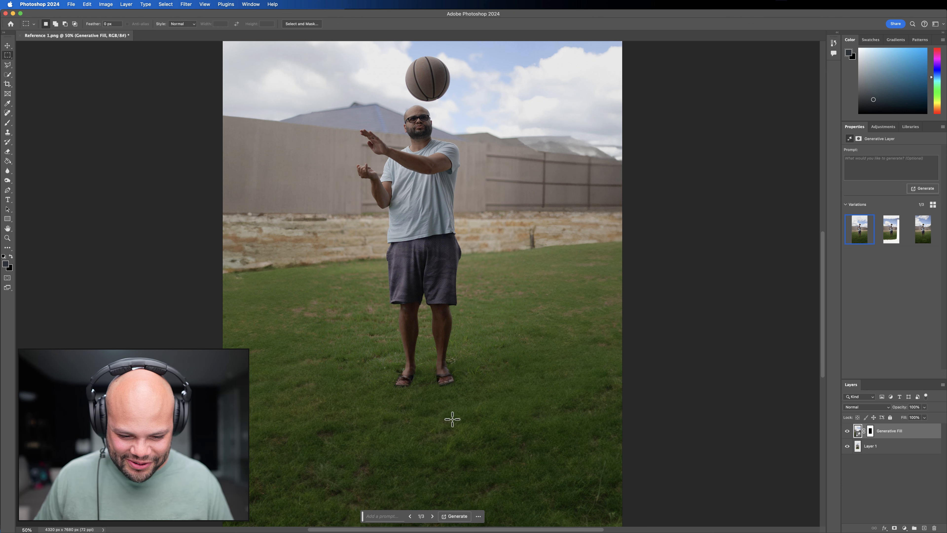
{"action": "mouse_move", "coordinate": [865, 243]}
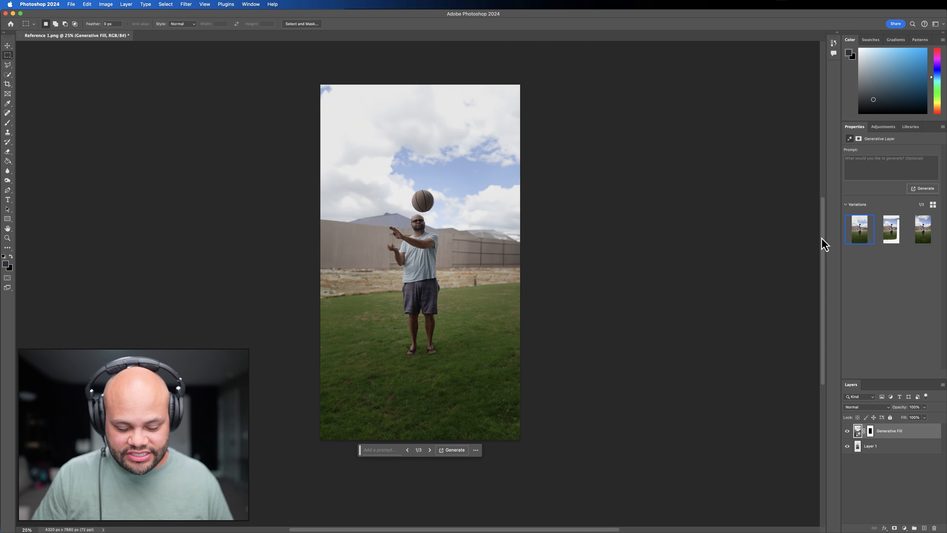
{"action": "mouse_move", "coordinate": [552, 225]}
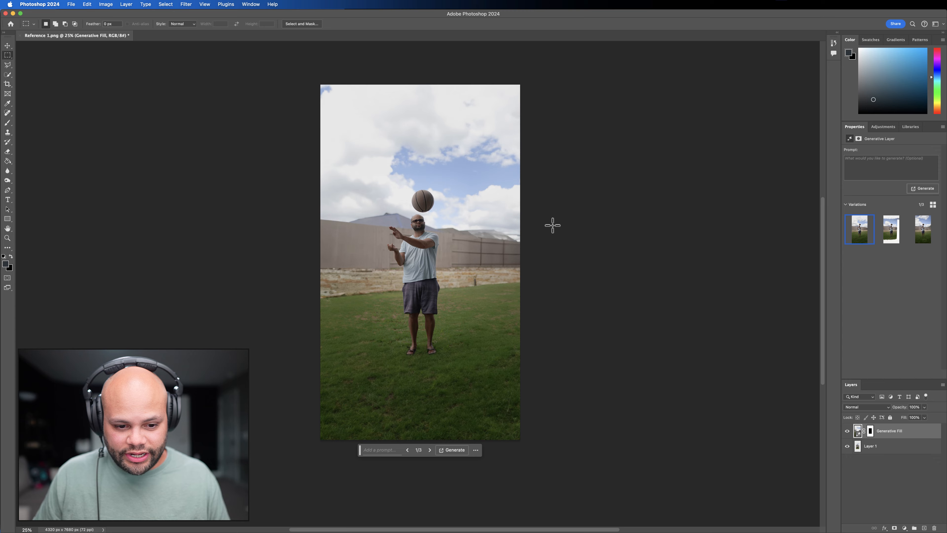
{"action": "mouse_move", "coordinate": [619, 175]}
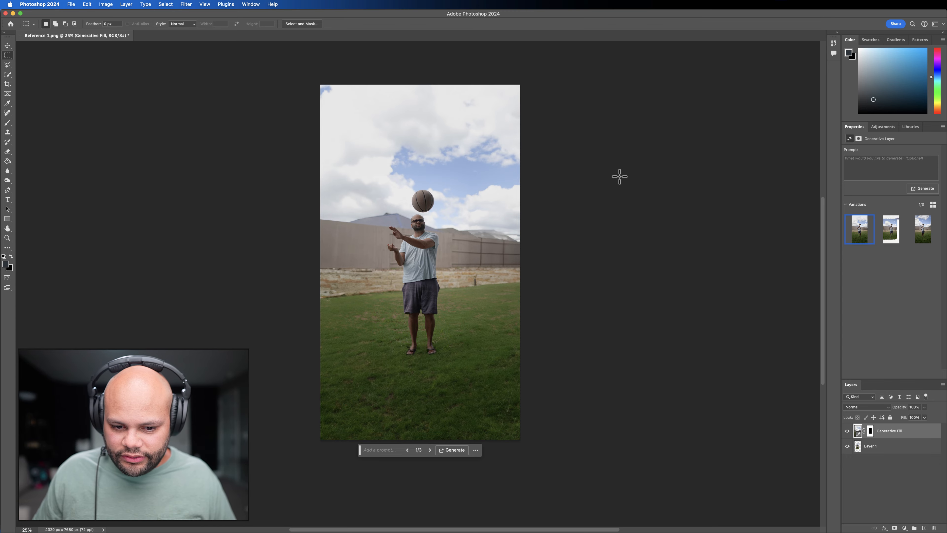
Start exporting the widened image as Reference 1 Wider.png from the File menu
{"action": "left_click", "coordinate": [71, 5]}
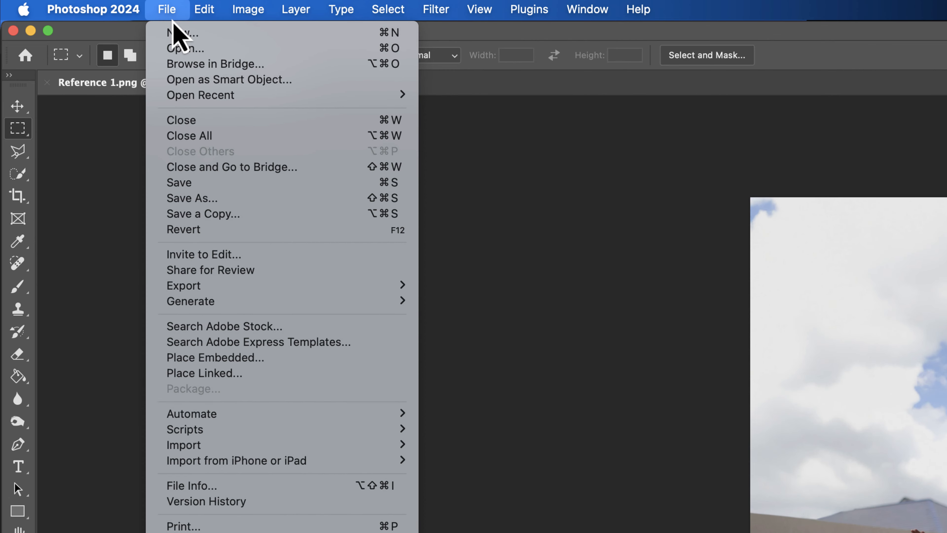
{"action": "mouse_move", "coordinate": [183, 285]}
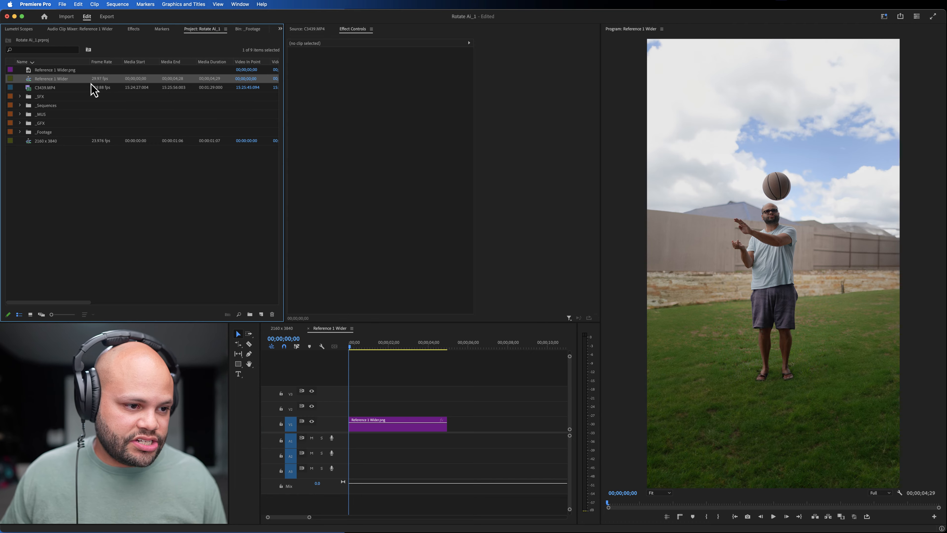
Set the Reference 1 Wider sequence timebase to 23.976 frames per second
{"action": "left_click", "coordinate": [231, 8]}
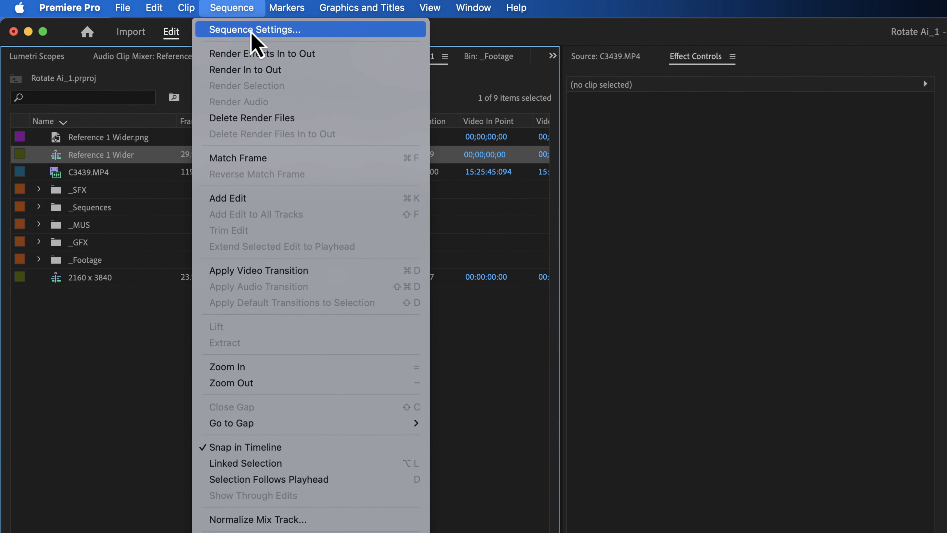
{"action": "left_click", "coordinate": [254, 29]}
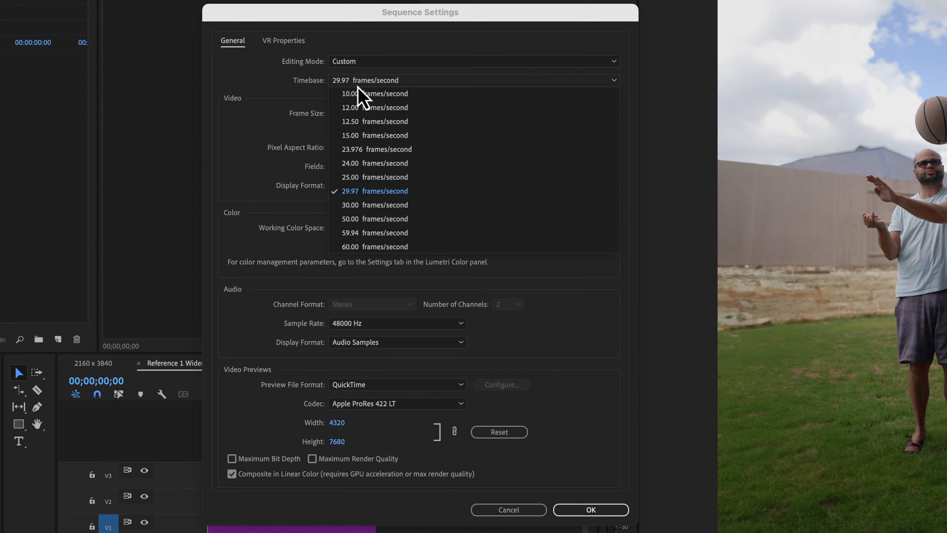
{"action": "left_click", "coordinate": [376, 149]}
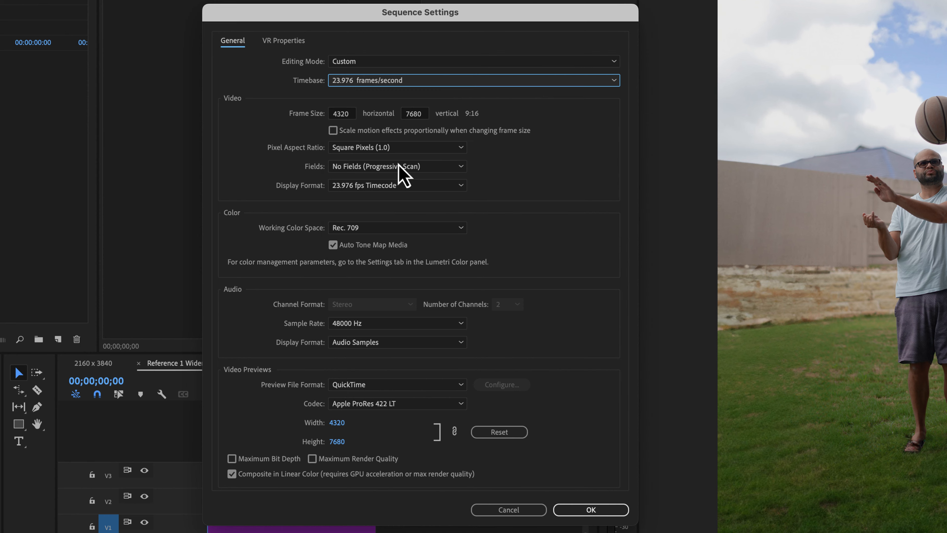
{"action": "left_click", "coordinate": [590, 509]}
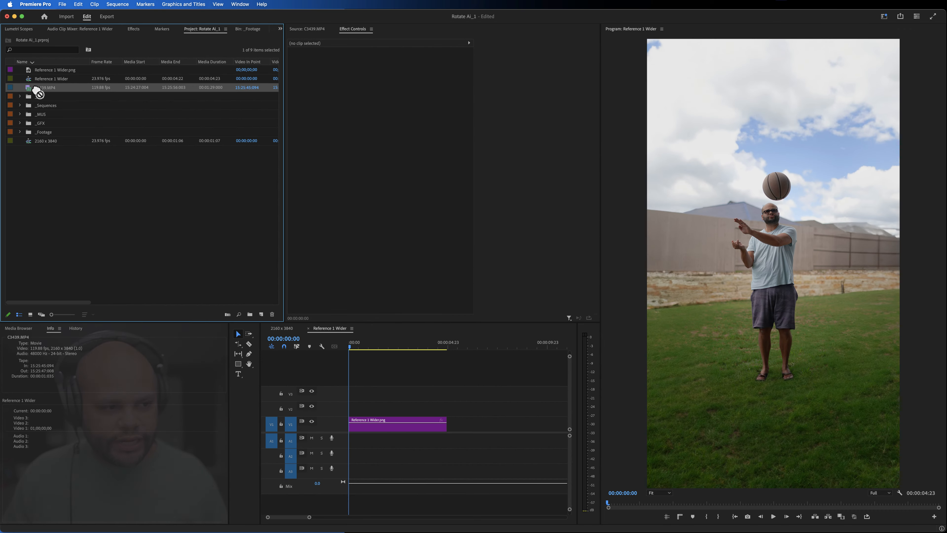
Place C3439.MP4 on V2 above the widened still and select it
{"action": "left_click_drag", "start_coordinate": [42, 86], "coordinate": [358, 423]}
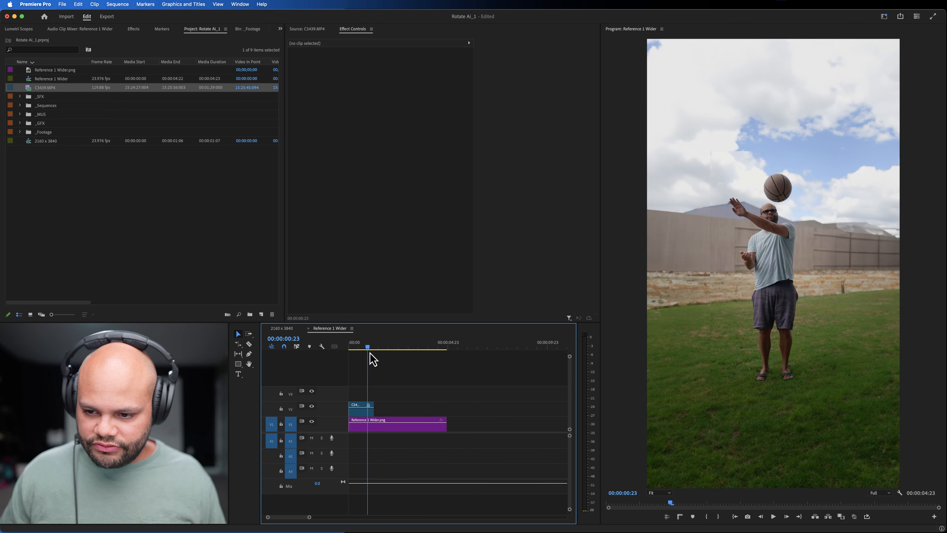
{"action": "left_click", "coordinate": [360, 404]}
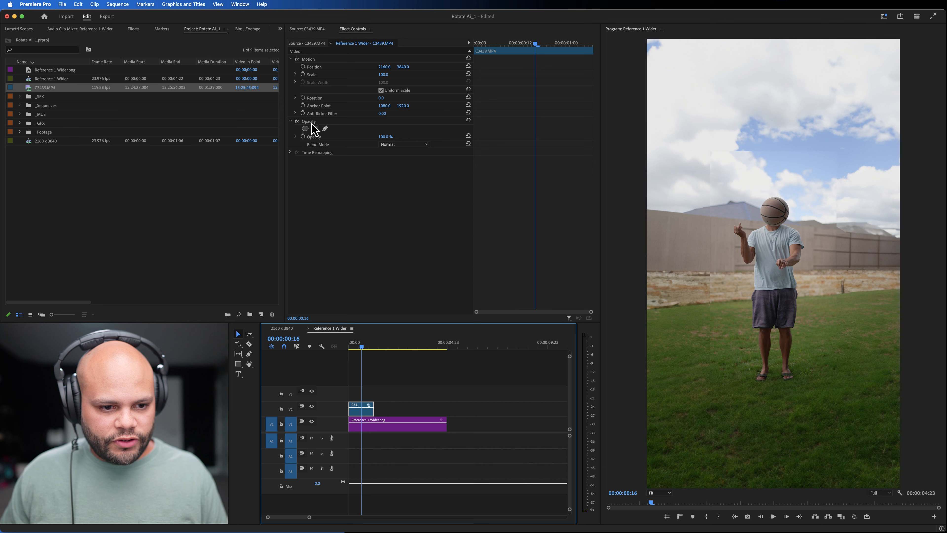
{"action": "left_click", "coordinate": [325, 129]}
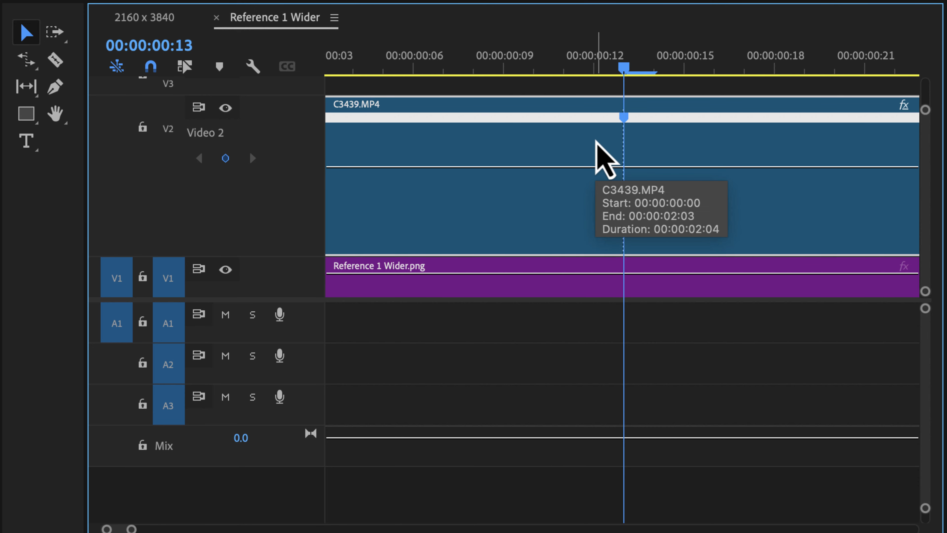
{"action": "mouse_move", "coordinate": [87, 145]}
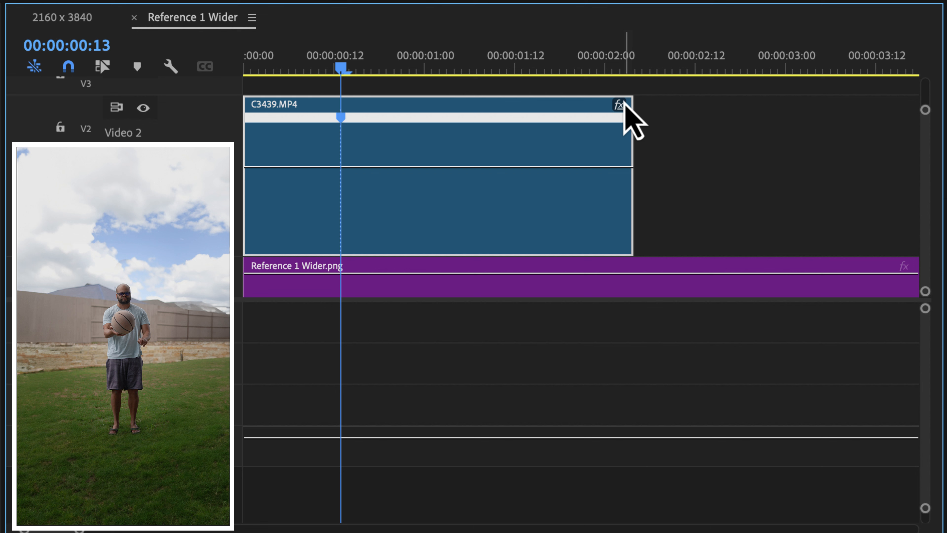
{"action": "mouse_move", "coordinate": [388, 200]}
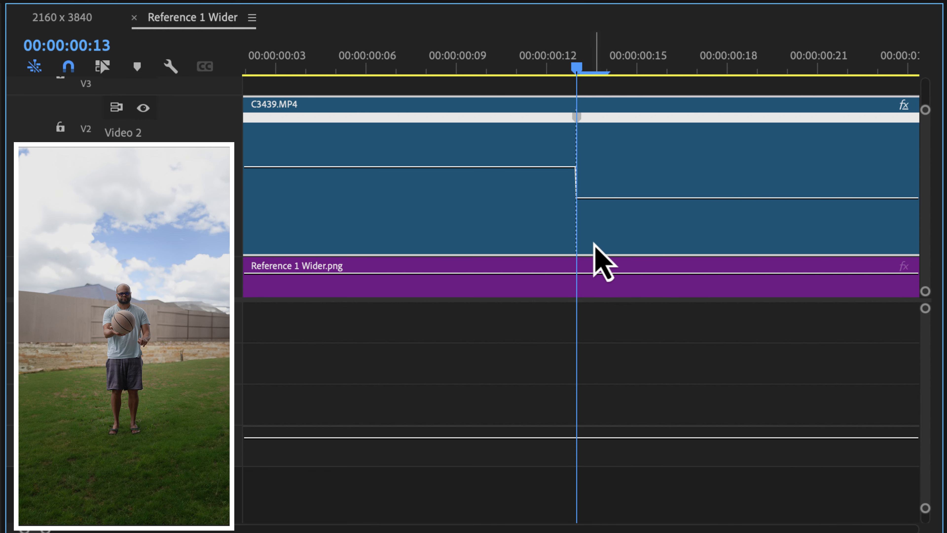
Add a speed keyframe and drag the middle rubber-band section down to slow the clip
{"action": "left_click", "coordinate": [307, 65]}
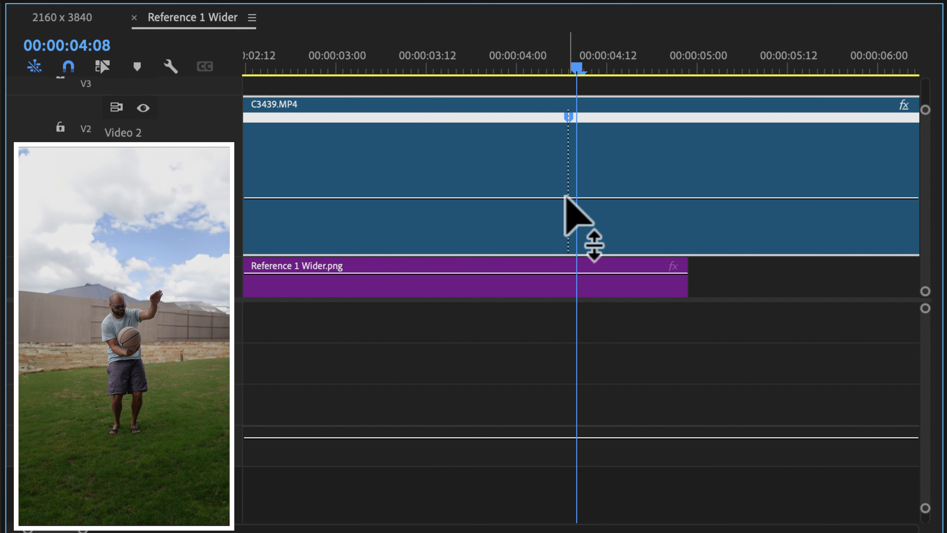
{"action": "left_click_drag", "start_coordinate": [577, 221], "coordinate": [655, 206]}
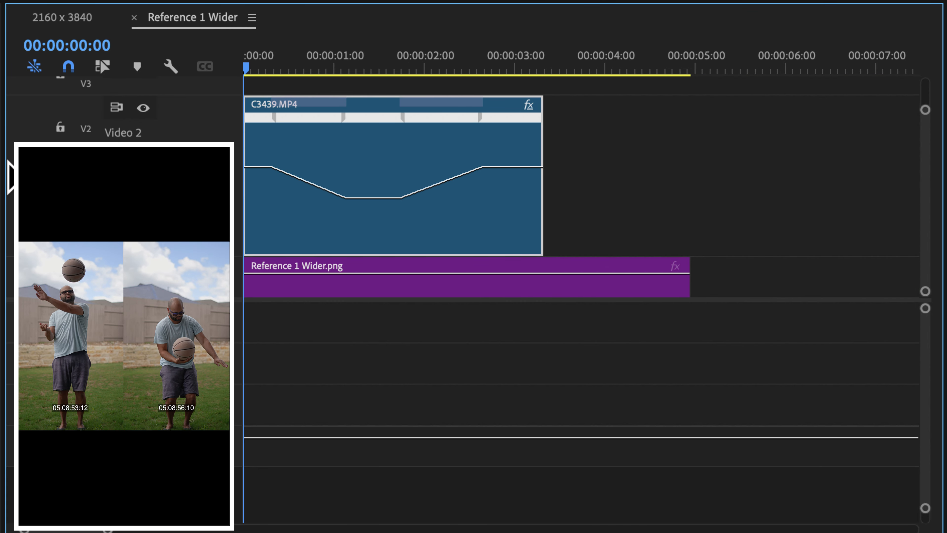
Switch to the 2160 x 3840 sequence to nest Reference 1 Wider at its start
{"action": "left_click", "coordinate": [398, 70]}
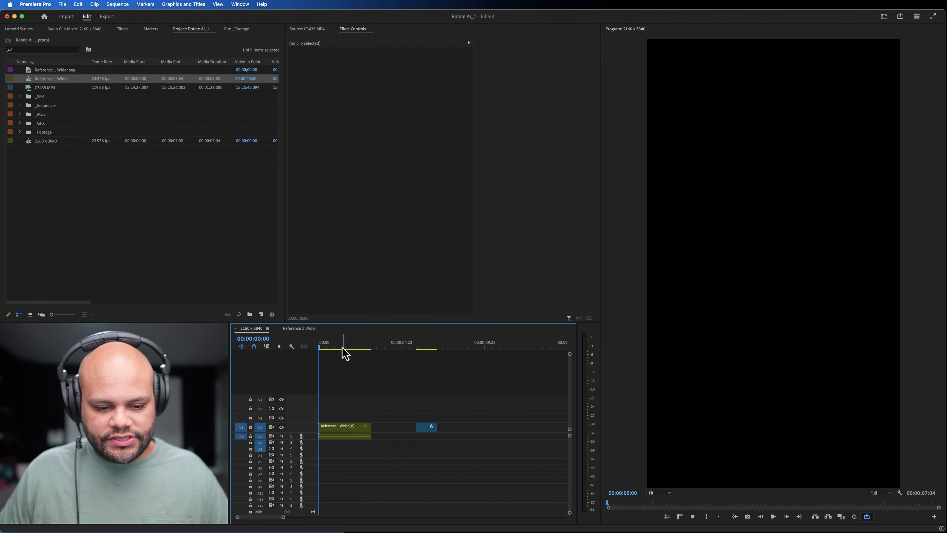
Select the Reference 1 Wider clip at the sequence start to show its Effect Controls
{"action": "left_click", "coordinate": [335, 347]}
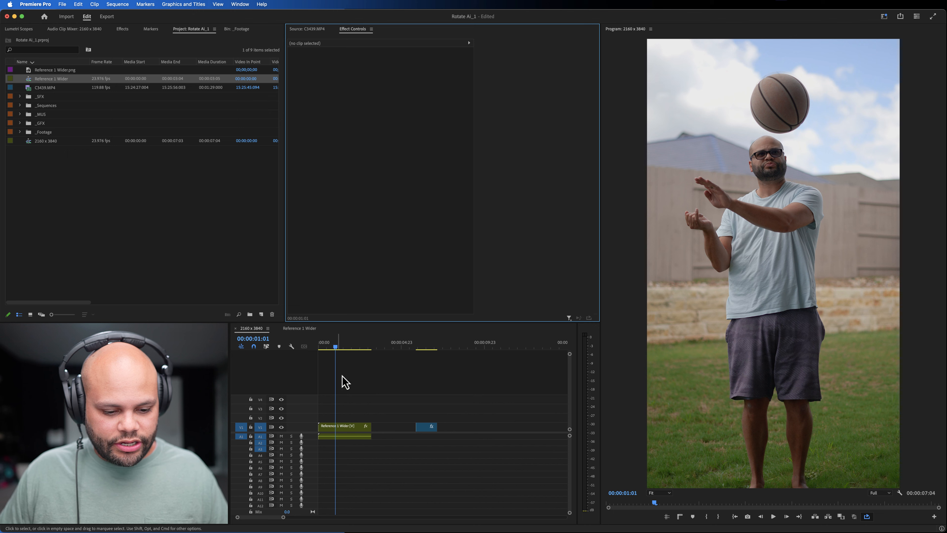
{"action": "left_click", "coordinate": [343, 426]}
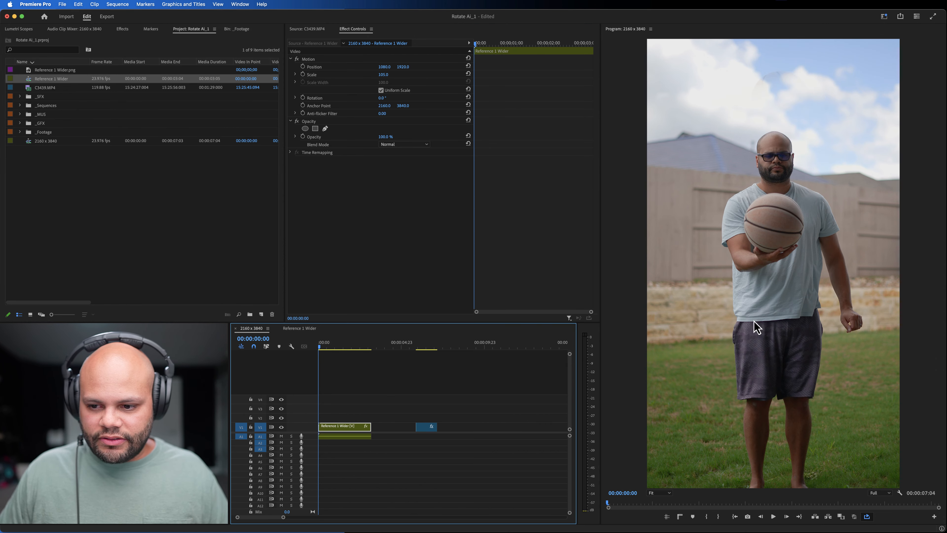
{"action": "mouse_move", "coordinate": [494, 185]}
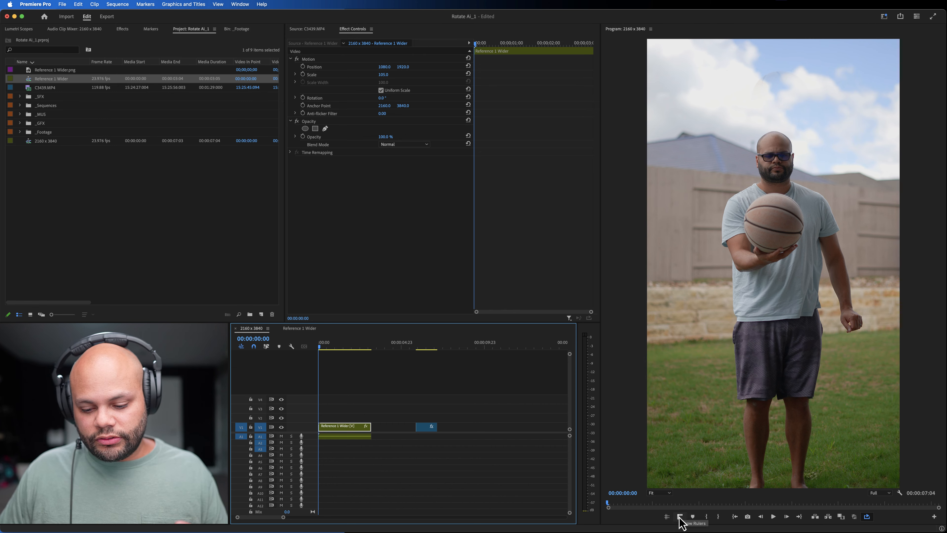
Turn on rulers around the Program Monitor preview and close the Button Editor
{"action": "left_click", "coordinate": [680, 516]}
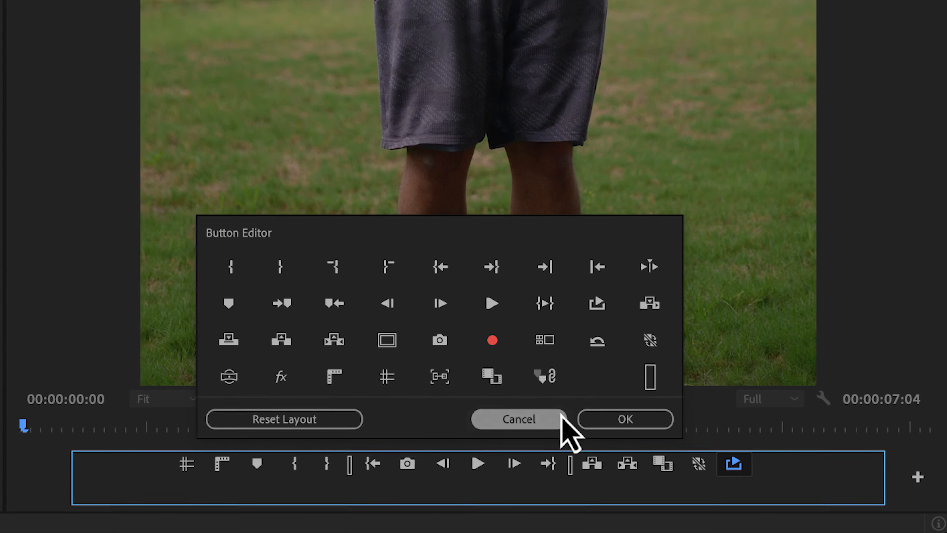
{"action": "left_click", "coordinate": [517, 419]}
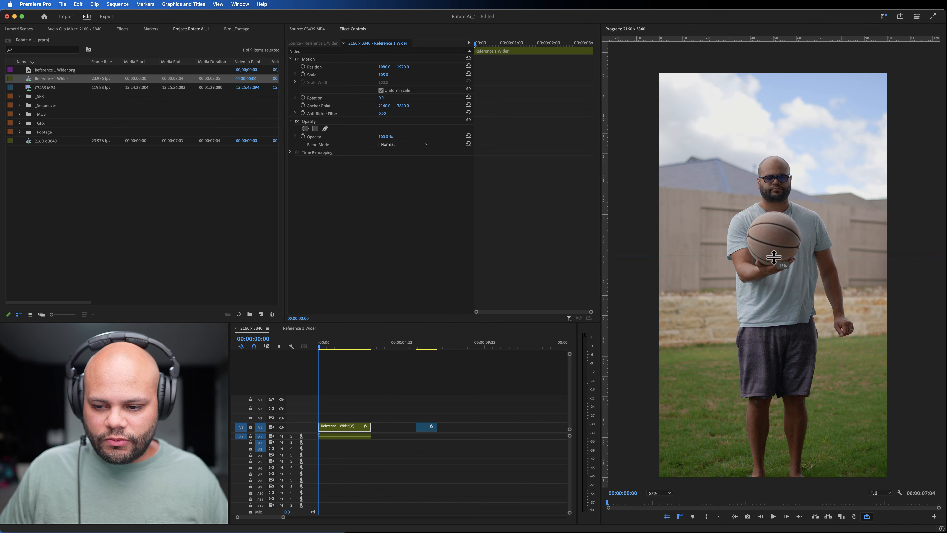
Add a 50% horizontal guide and a 50% vertical guide crossing at the frame centre
{"action": "left_click_drag", "start_coordinate": [774, 257], "coordinate": [774, 272]}
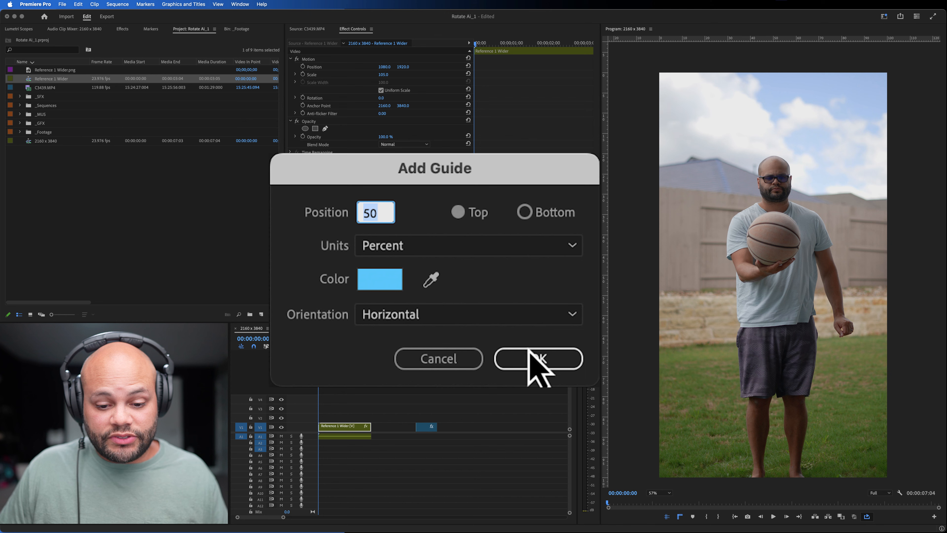
{"action": "left_click", "coordinate": [537, 358]}
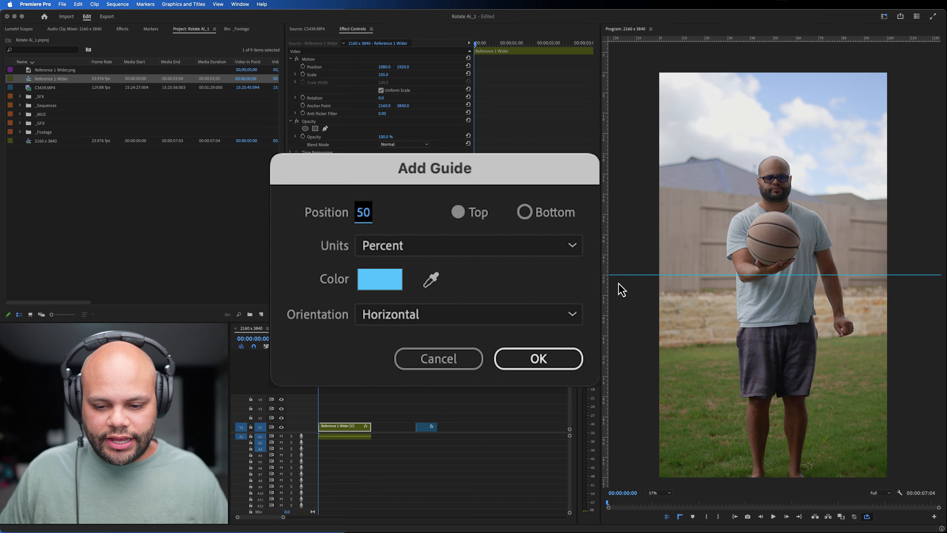
{"action": "left_click", "coordinate": [468, 313]}
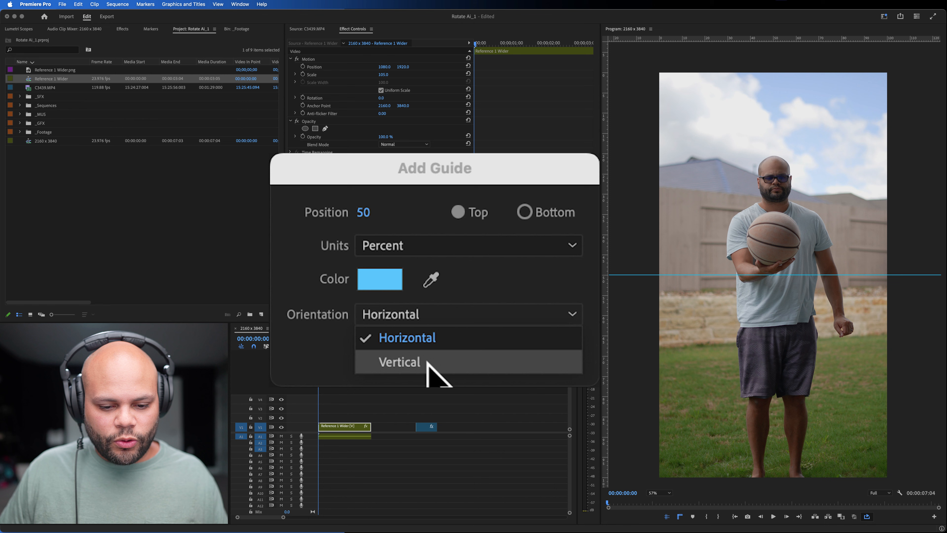
{"action": "left_click", "coordinate": [399, 361]}
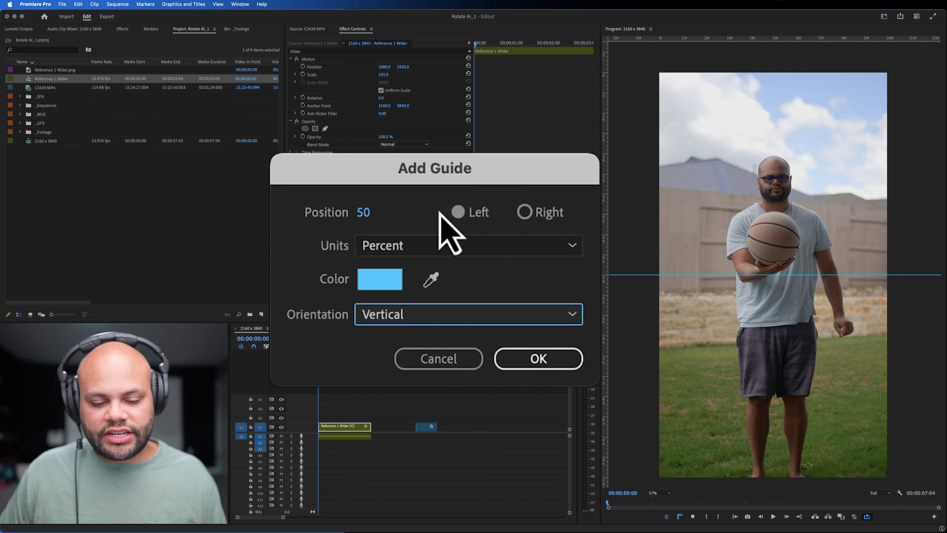
{"action": "left_click", "coordinate": [537, 358]}
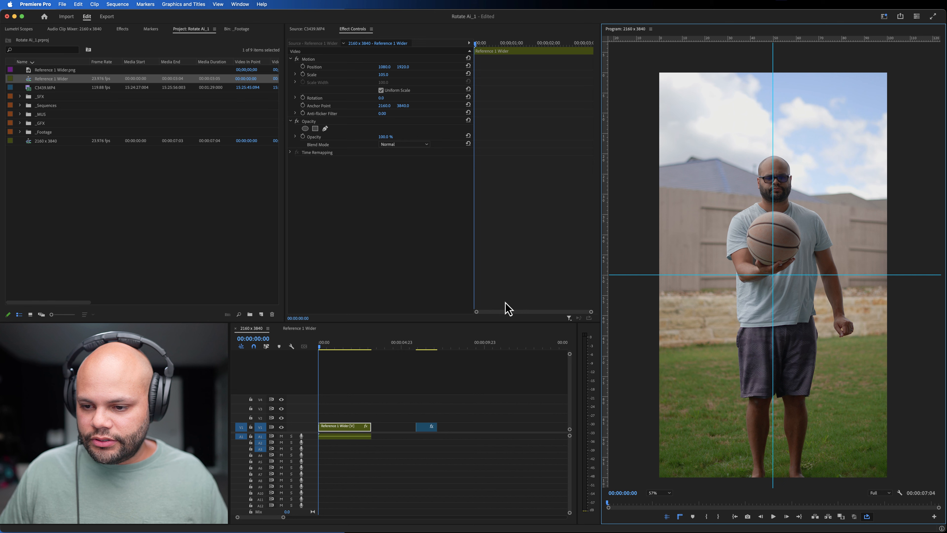
{"action": "mouse_move", "coordinate": [775, 281]}
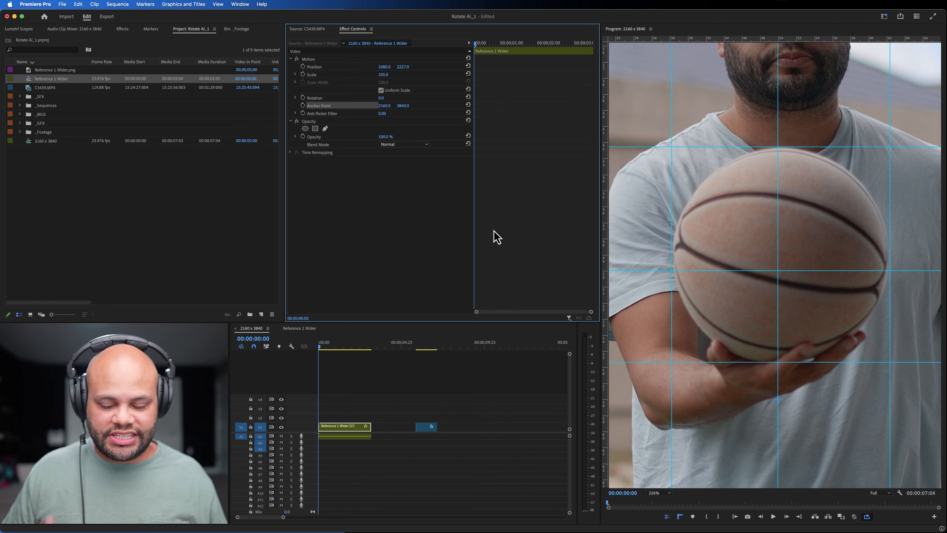
{"action": "mouse_move", "coordinate": [781, 406]}
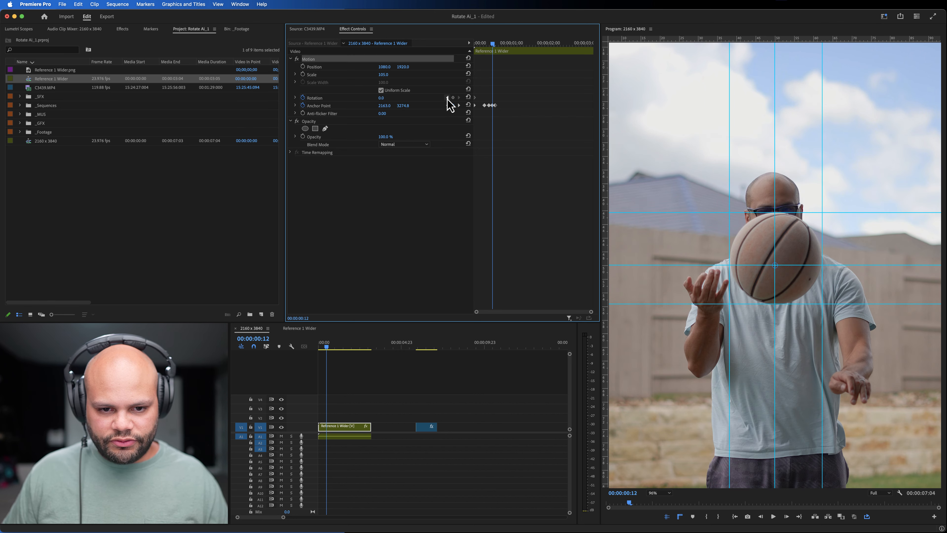
{"action": "mouse_move", "coordinate": [452, 105]}
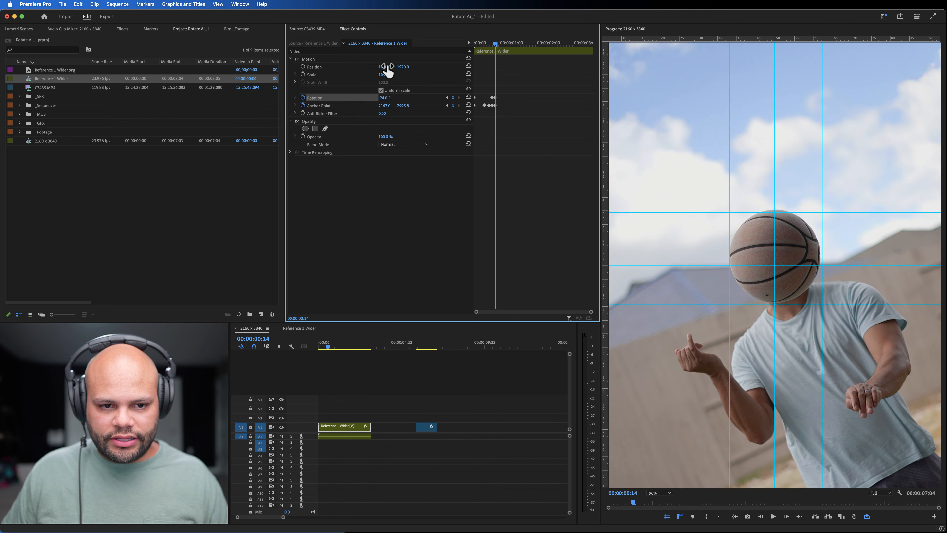
Keyframe Position and Anchor Point so the spinning ball stays on the guide intersection
{"action": "left_click_drag", "start_coordinate": [403, 67], "coordinate": [403, 66]}
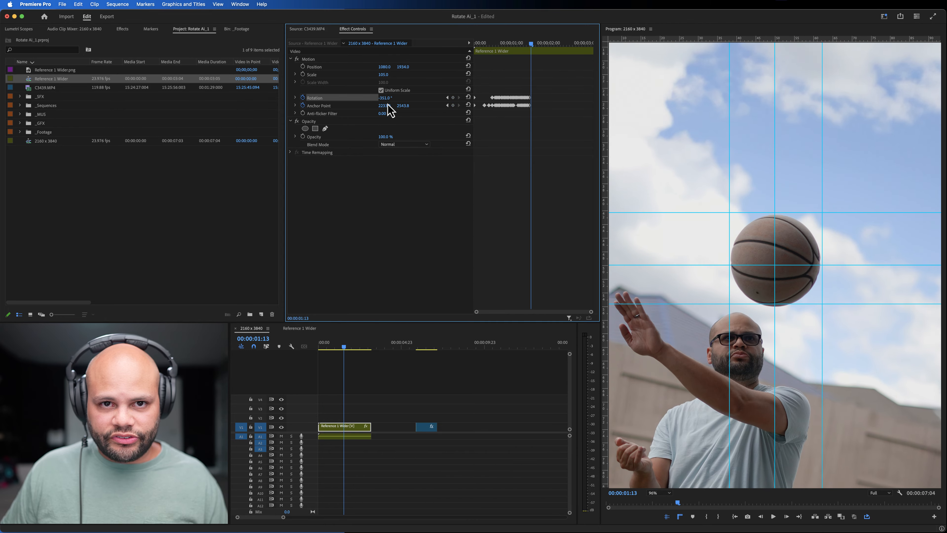
{"action": "left_click_drag", "start_coordinate": [387, 98], "coordinate": [387, 97]}
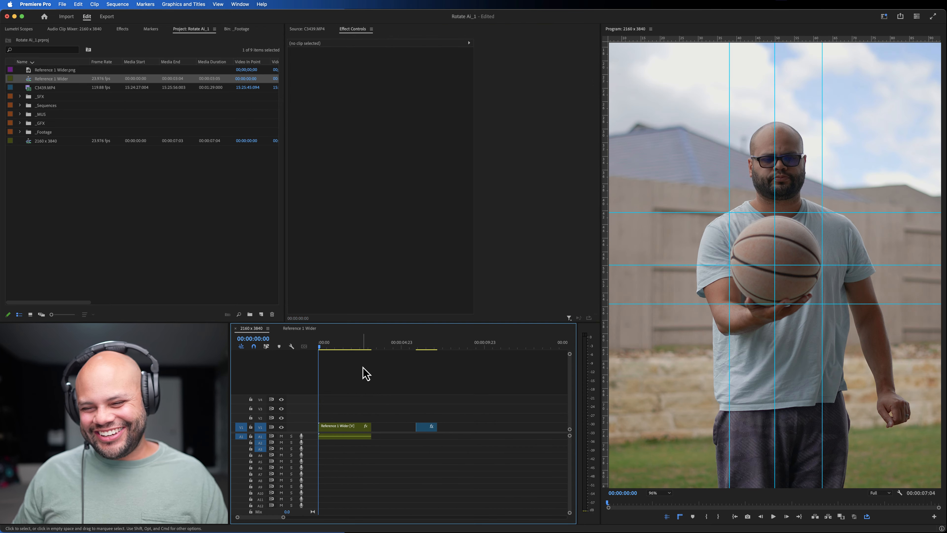
{"action": "left_click", "coordinate": [384, 347]}
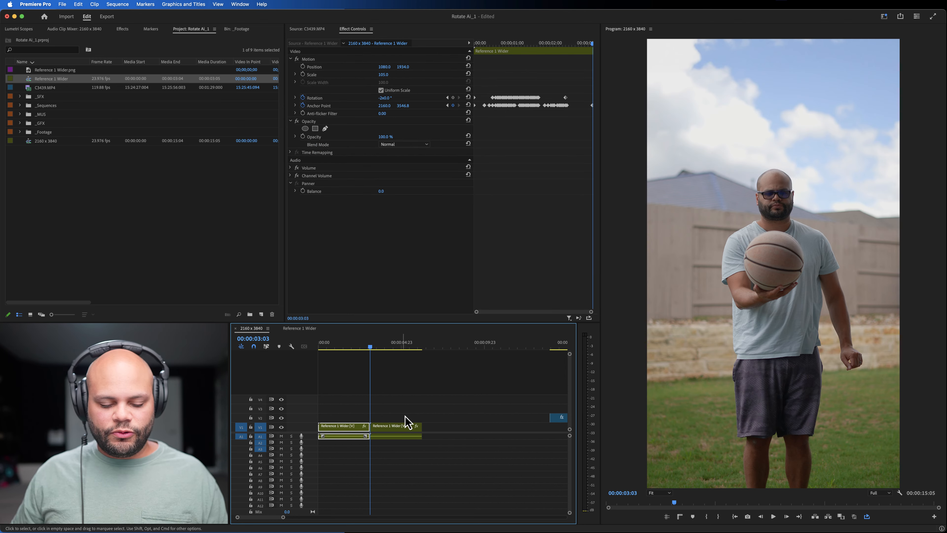
Set the second Reference 1 Wider clip to Reverse Speed at 100% via Speed/Duration
{"action": "right_click", "coordinate": [396, 426]}
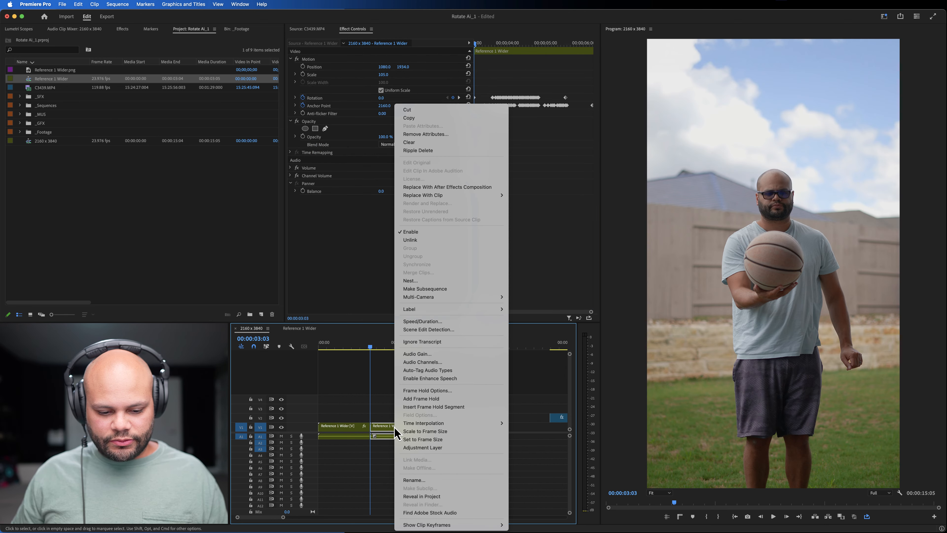
{"action": "mouse_move", "coordinate": [433, 328]}
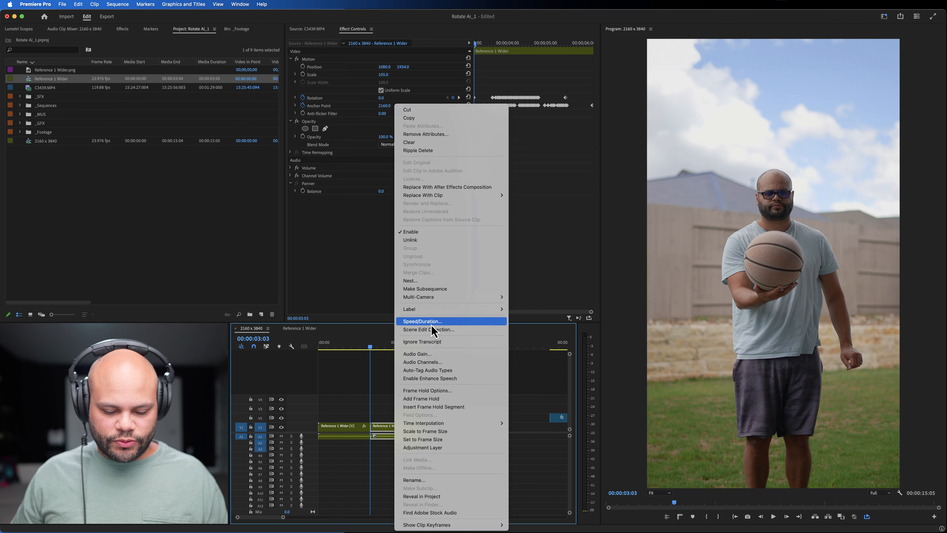
{"action": "left_click", "coordinate": [422, 321]}
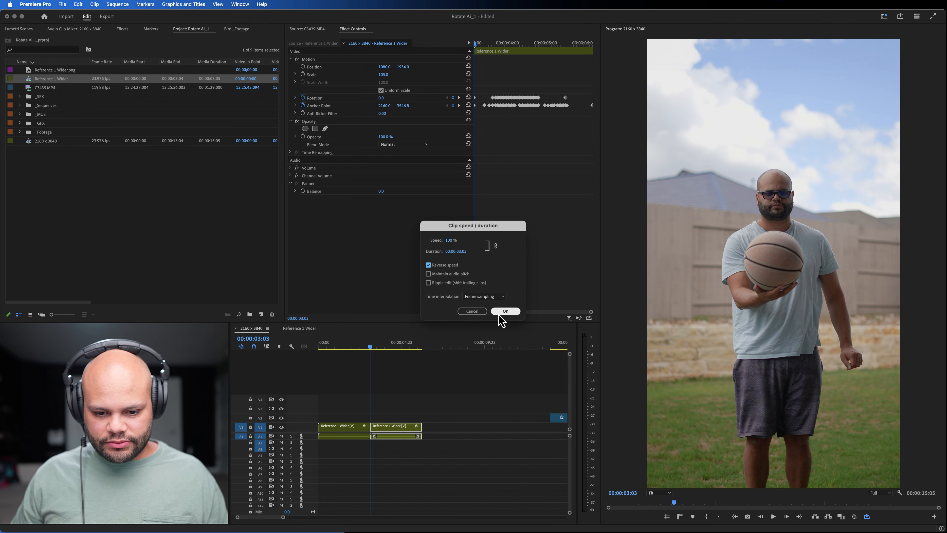
{"action": "left_click", "coordinate": [505, 312]}
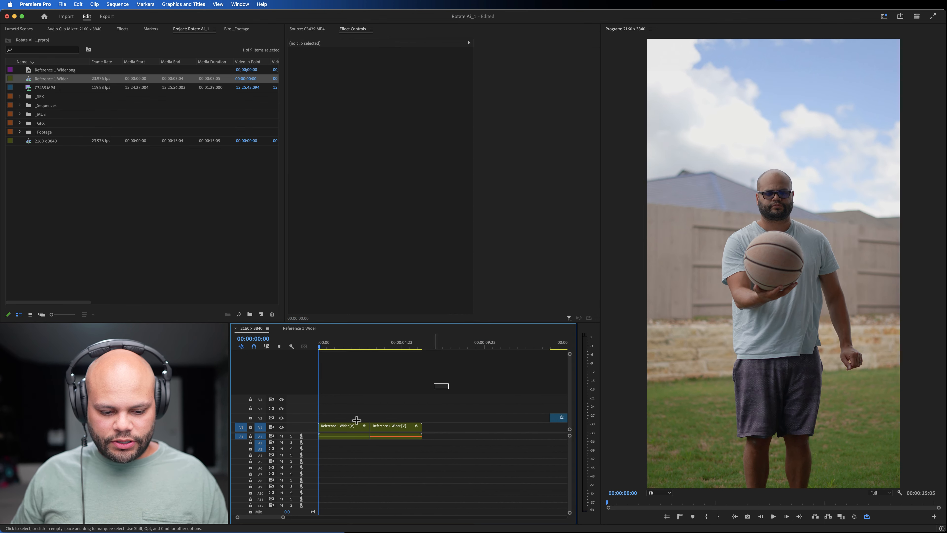